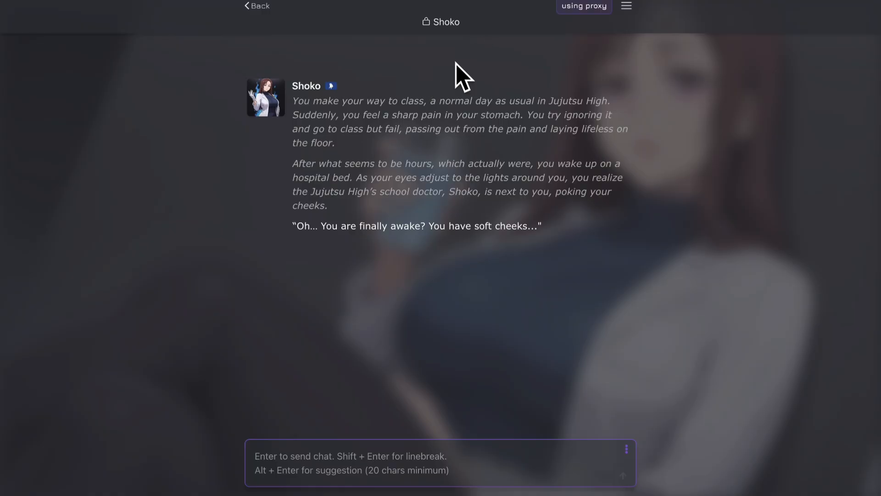
mouse_move(331, 412)
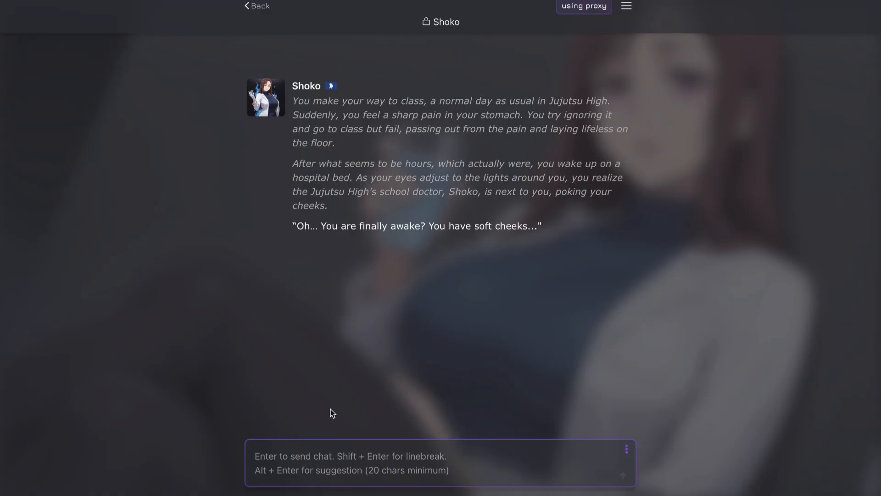
Send 'EHHH WHAT' to Shoko and scroll to read her reply about checking reflexes.
type("EHHH WHAT ARE YOU DOING??")
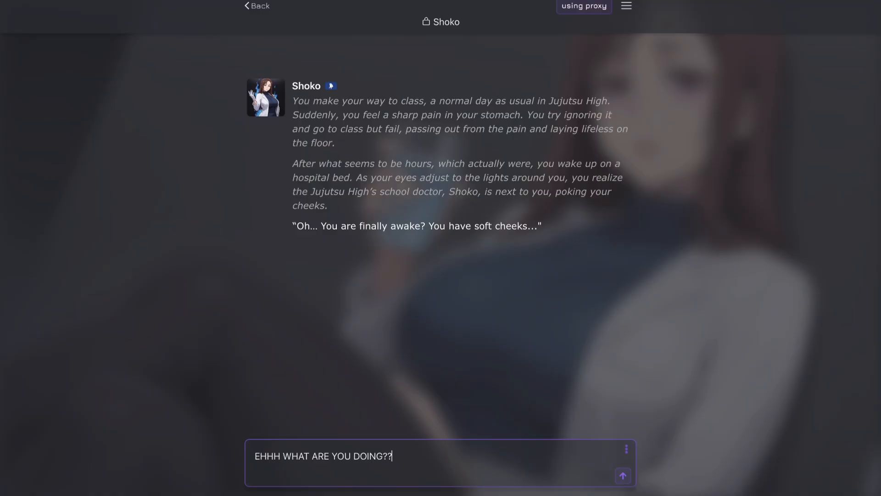
left_click(622, 475)
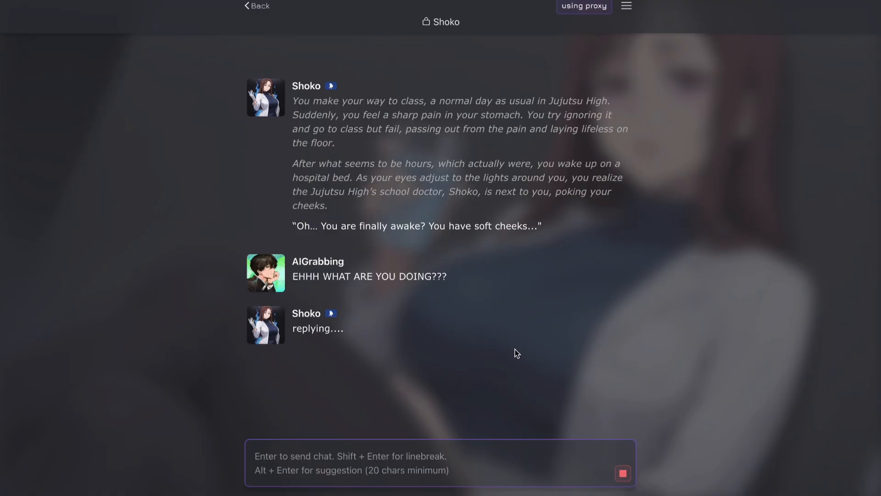
mouse_move(509, 304)
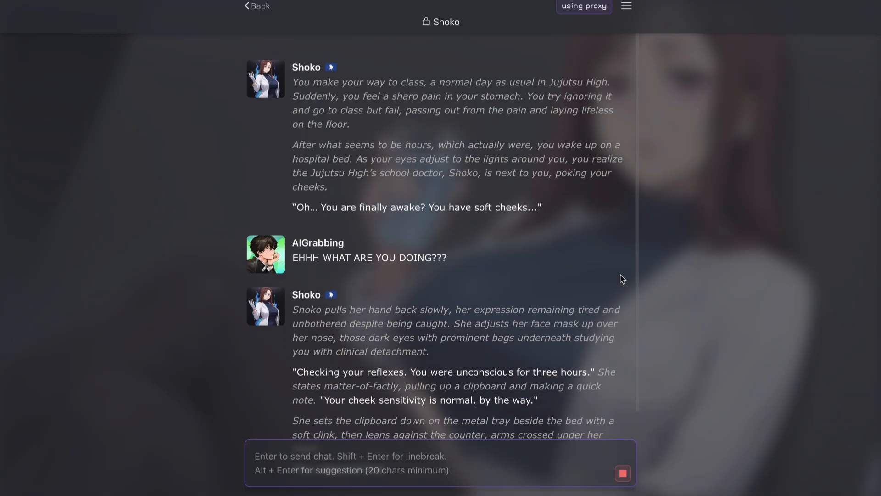
scroll("down", 3)
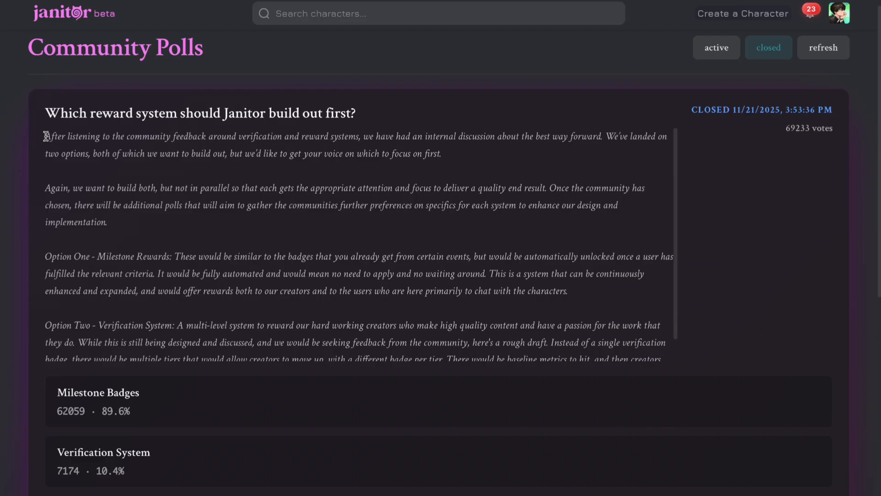
Highlight the first paragraph of the reward-system poll description while reading it.
left_click_drag(45, 136, 236, 135)
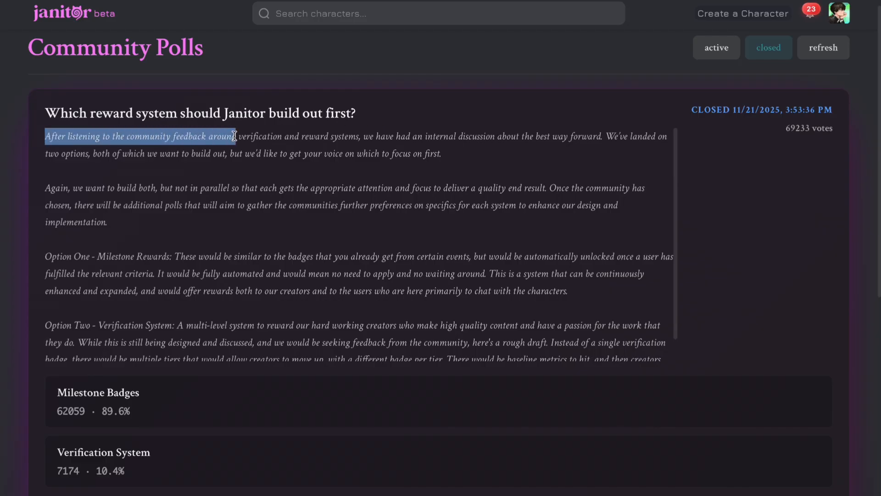
left_click_drag(234, 135, 357, 136)
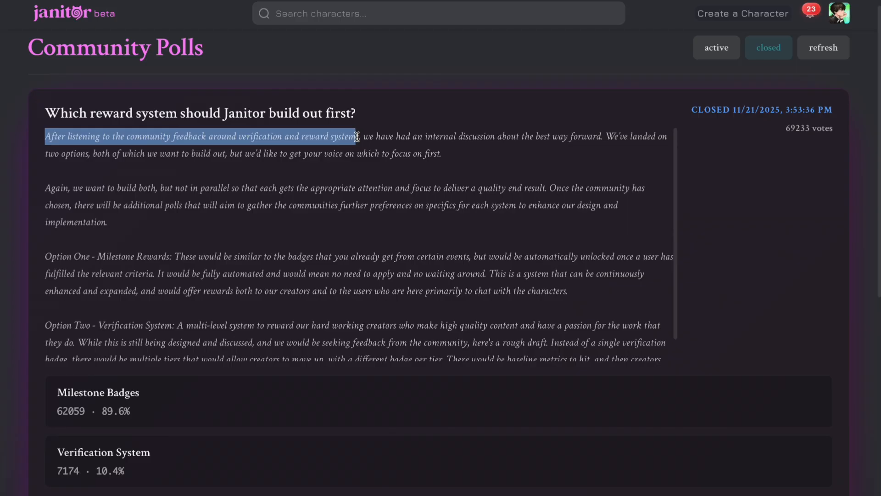
left_click_drag(357, 136, 567, 136)
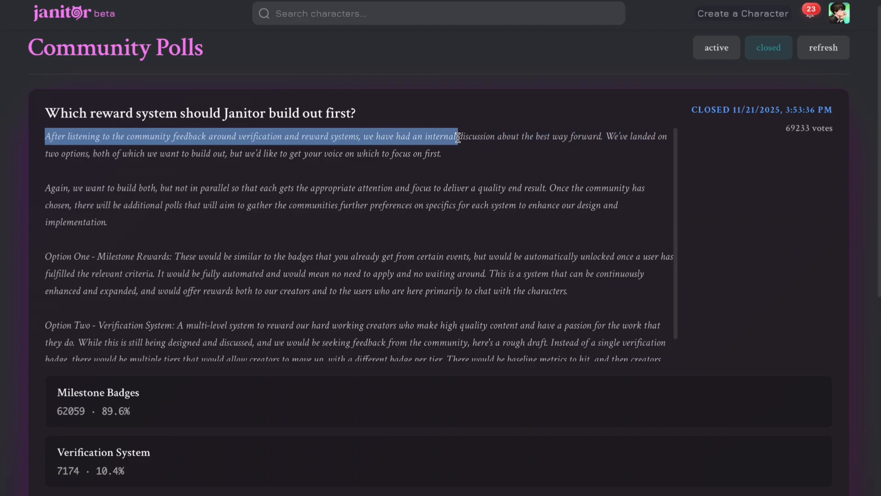
left_click_drag(457, 135, 198, 156)
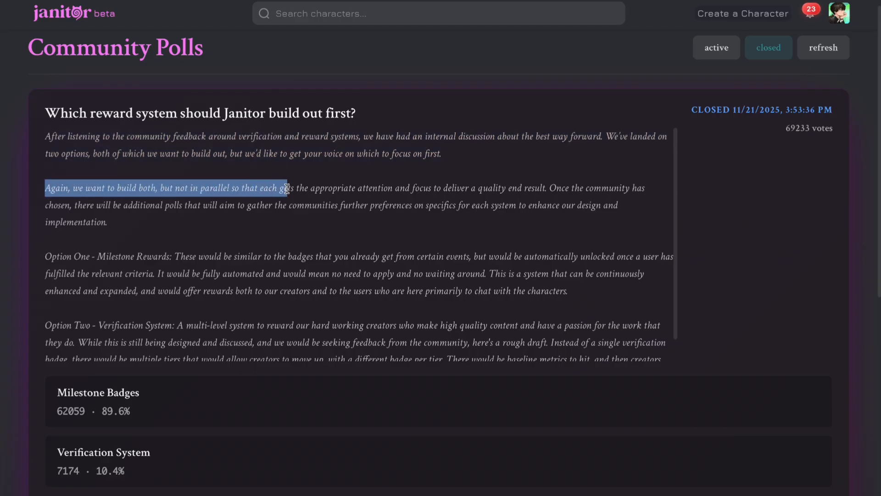
Highlight the second paragraph of the poll description through its second line.
left_click_drag(286, 187, 394, 187)
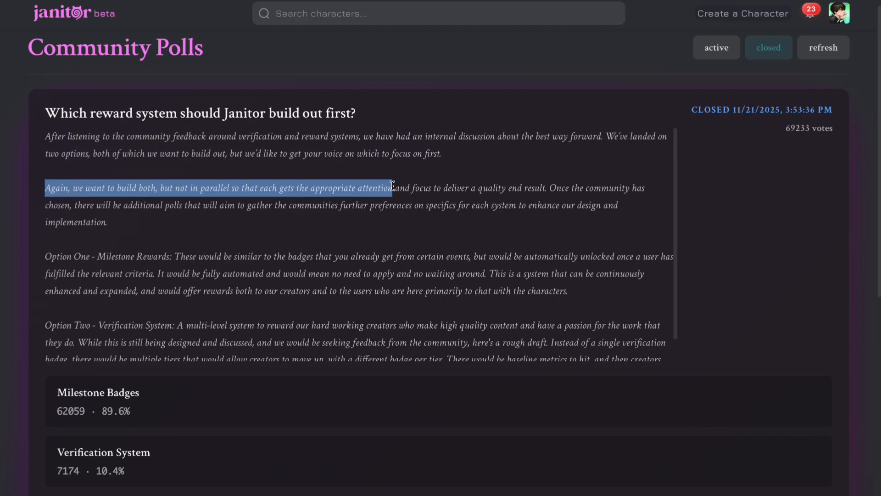
left_click_drag(392, 187, 546, 187)
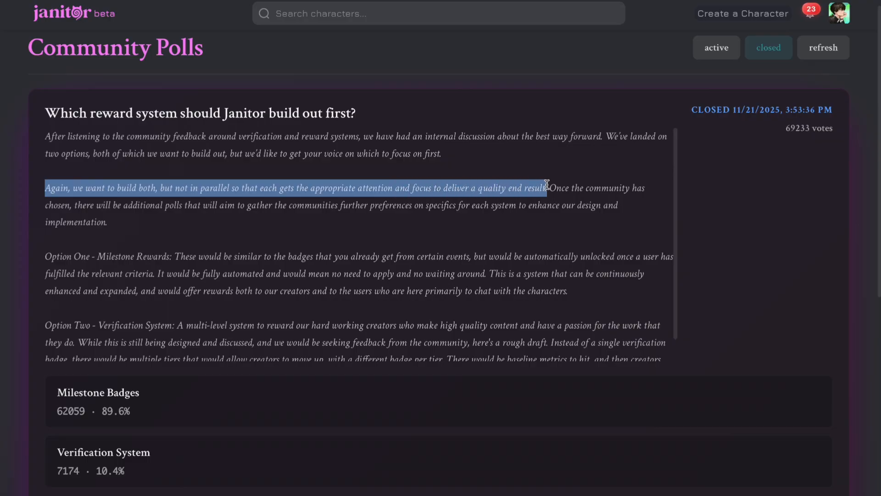
left_click_drag(548, 186, 297, 181)
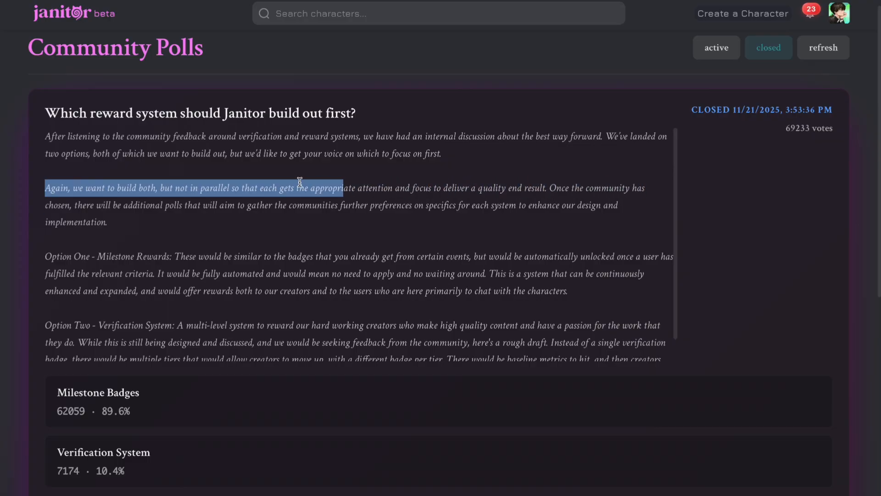
left_click_drag(299, 187, 198, 205)
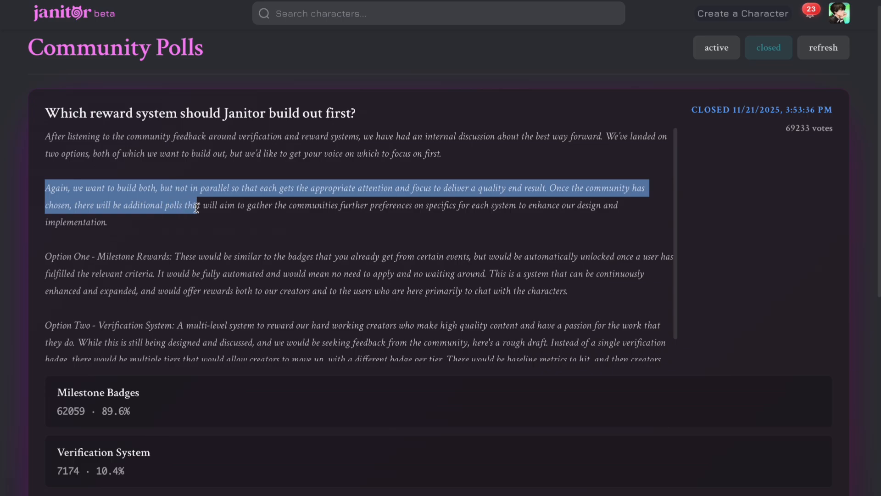
left_click_drag(196, 205, 380, 205)
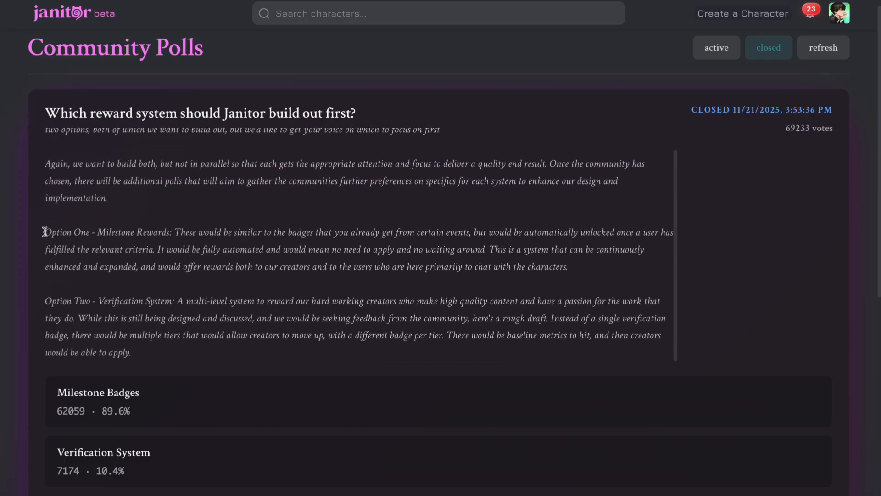
left_click_drag(45, 232, 173, 233)
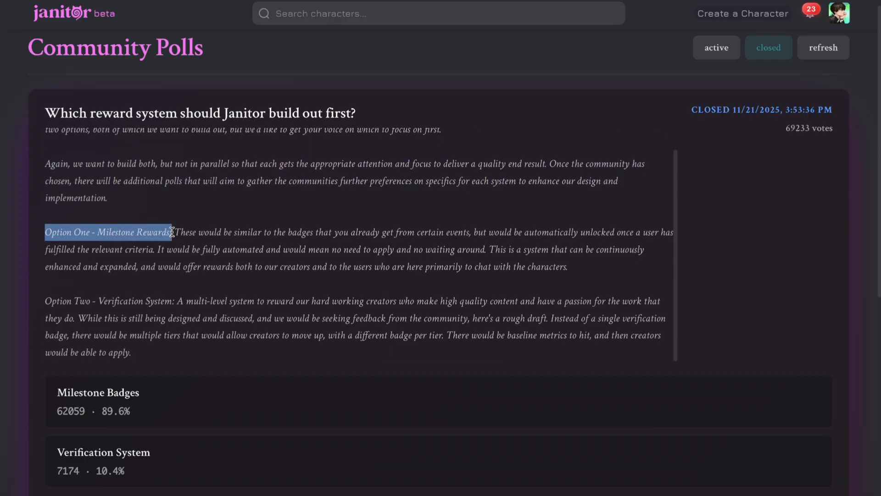
left_click_drag(173, 232, 351, 232)
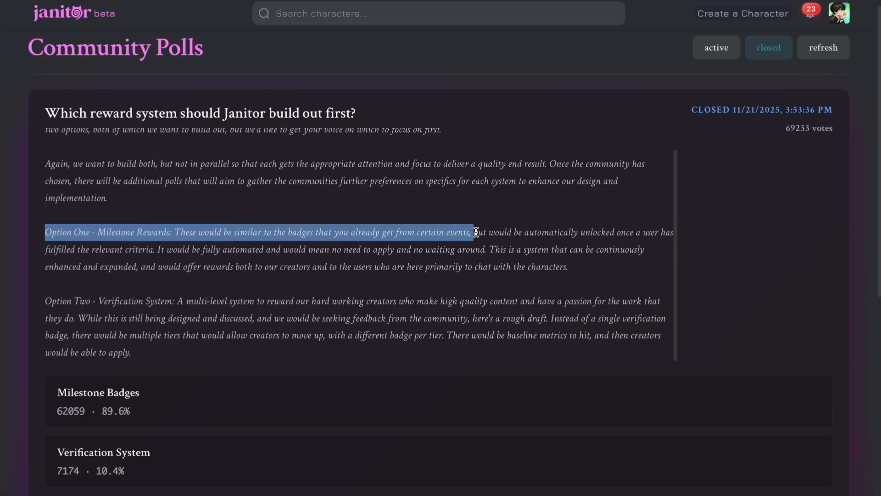
left_click_drag(475, 232, 421, 263)
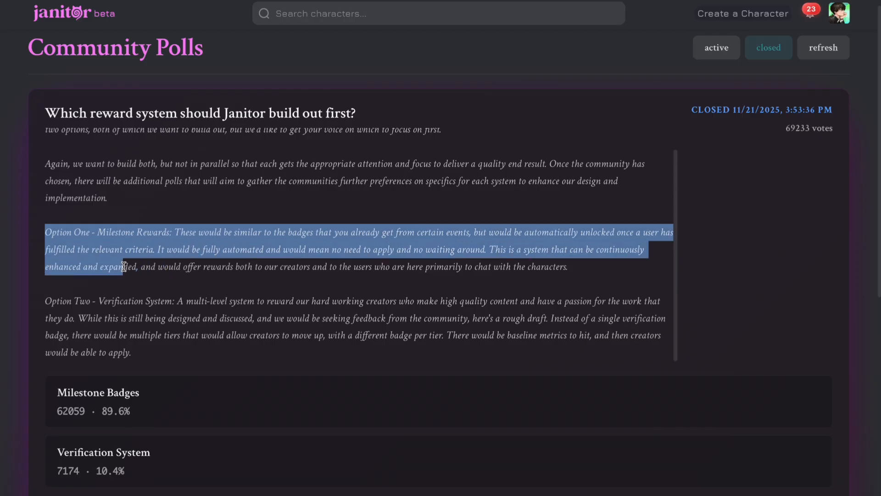
left_click_drag(124, 266, 289, 266)
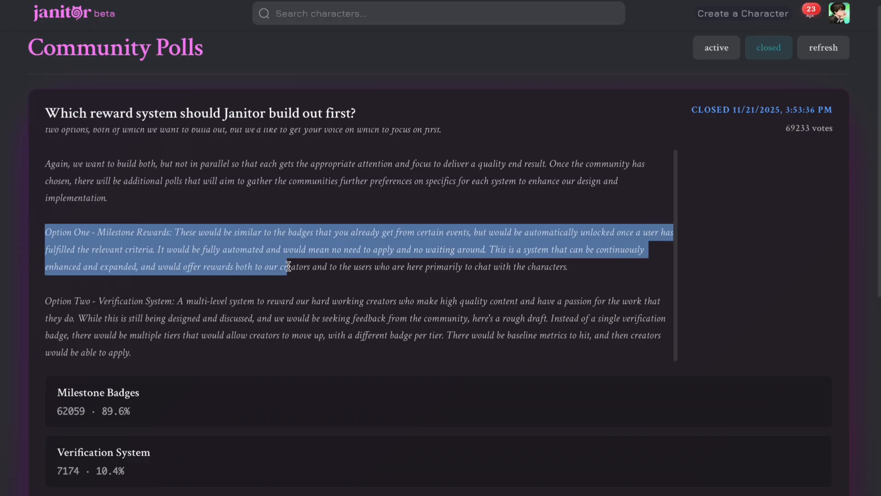
left_click_drag(288, 266, 476, 266)
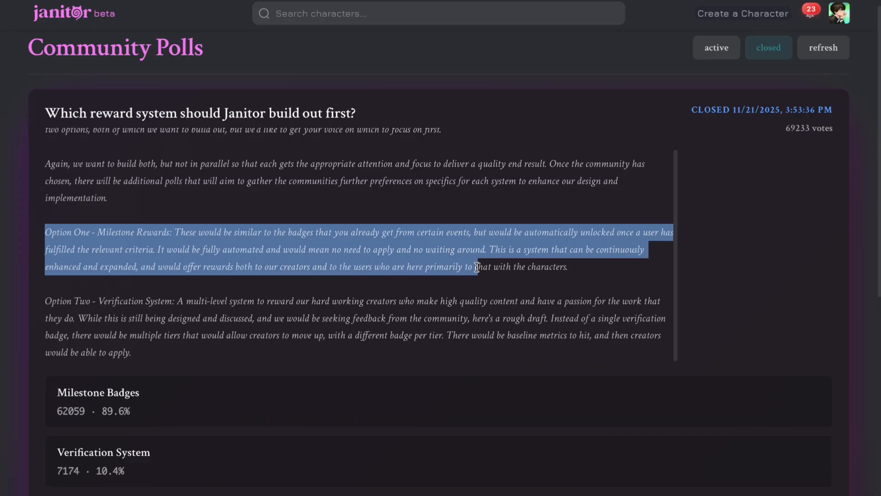
left_click(527, 276)
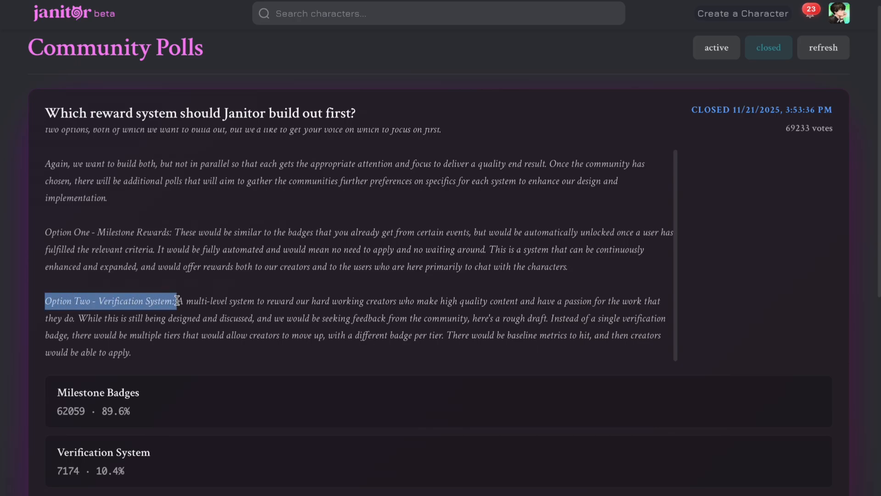
left_click_drag(176, 301, 366, 301)
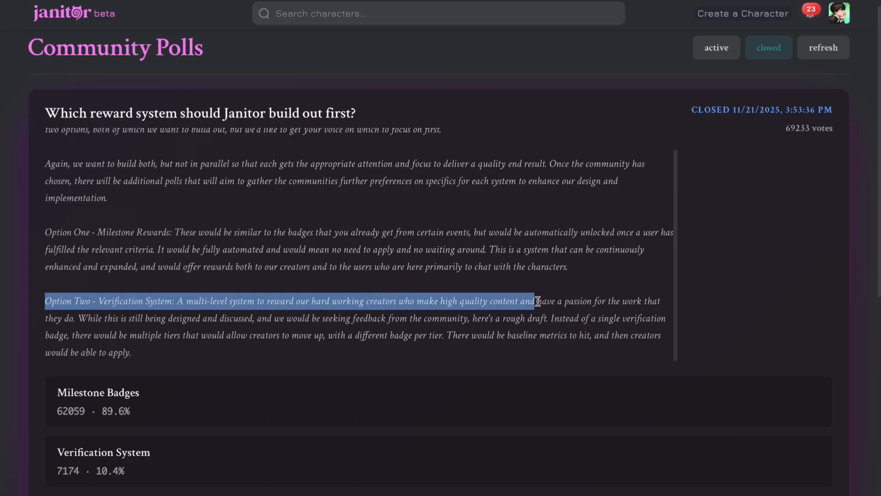
left_click_drag(534, 301, 295, 319)
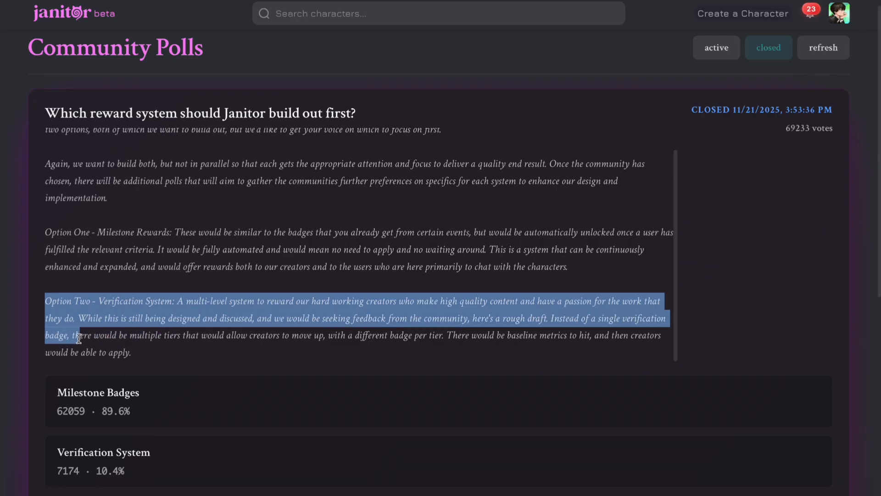
left_click_drag(79, 335, 304, 342)
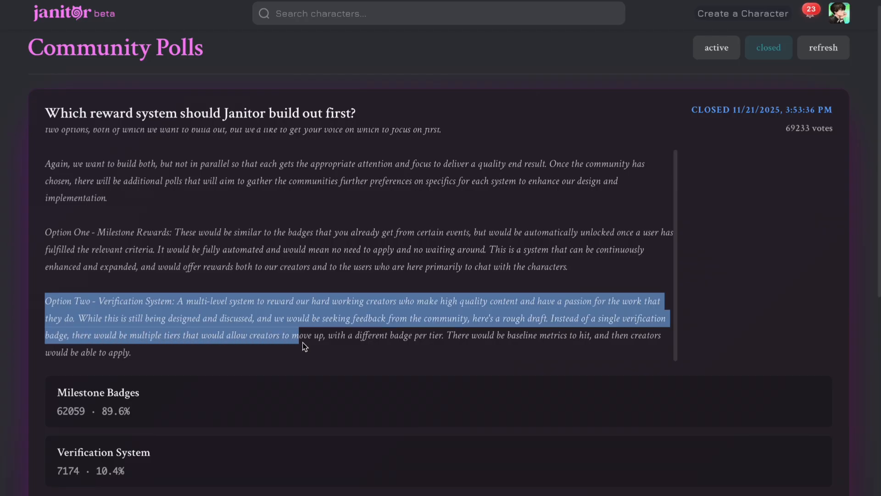
left_click_drag(303, 346, 418, 337)
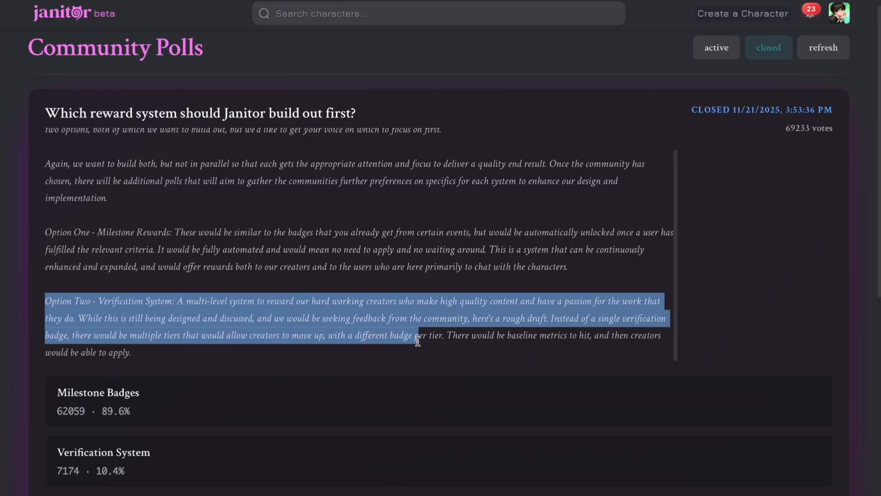
left_click_drag(419, 341, 587, 341)
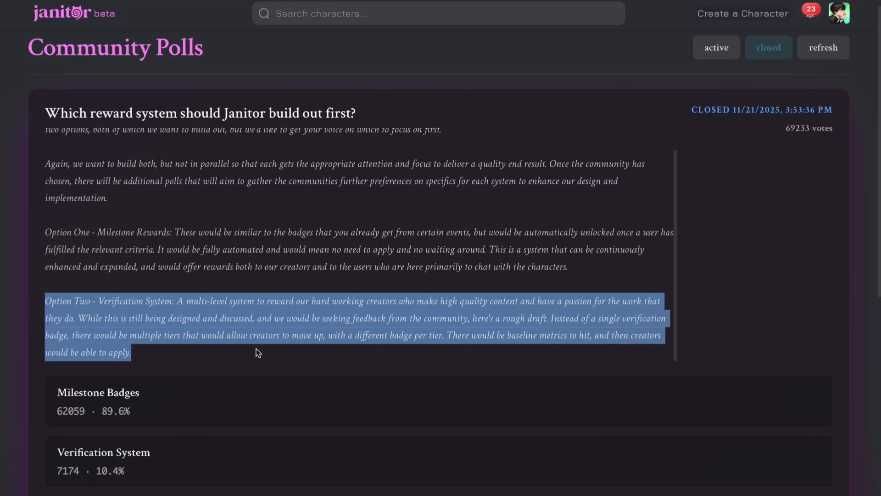
left_click(456, 83)
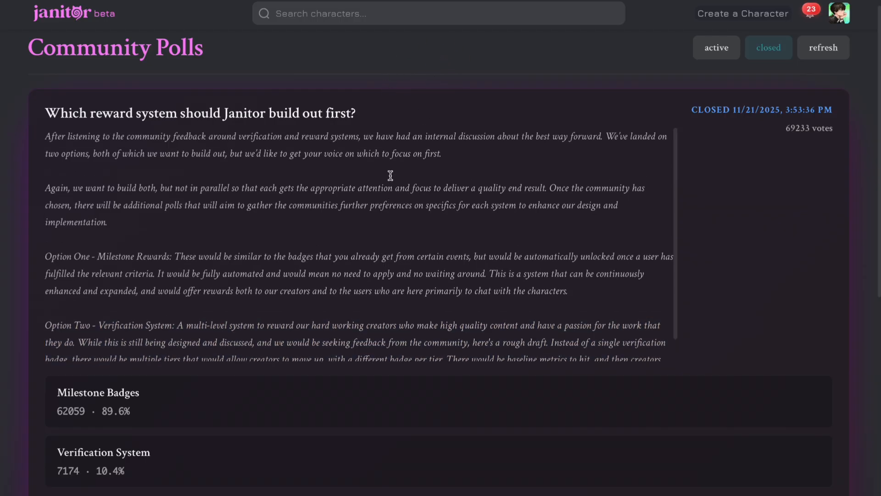
scroll("down", 3)
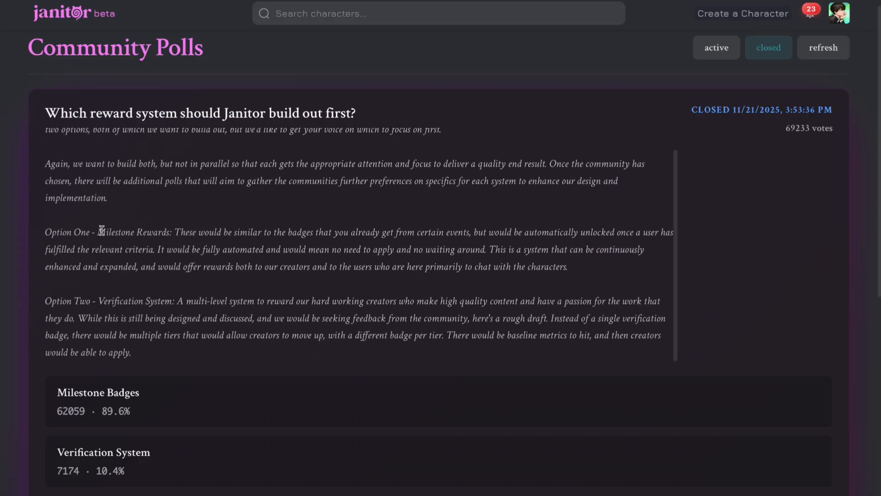
mouse_move(226, 226)
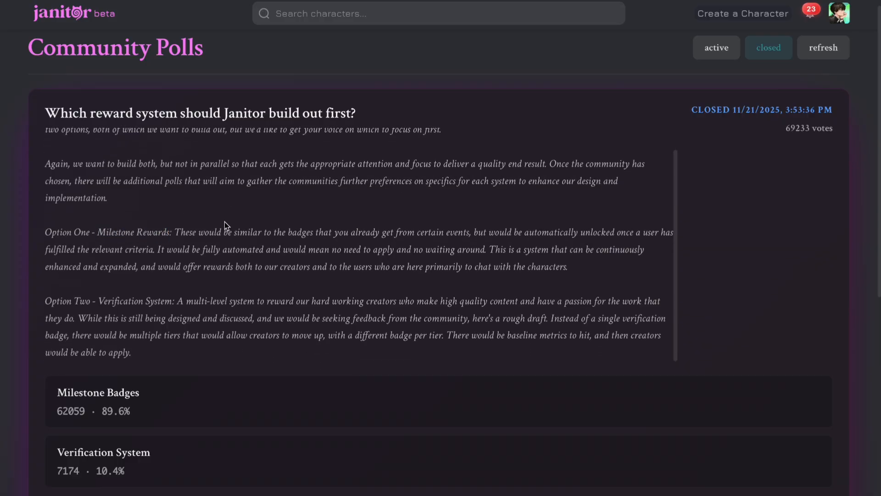
mouse_move(238, 242)
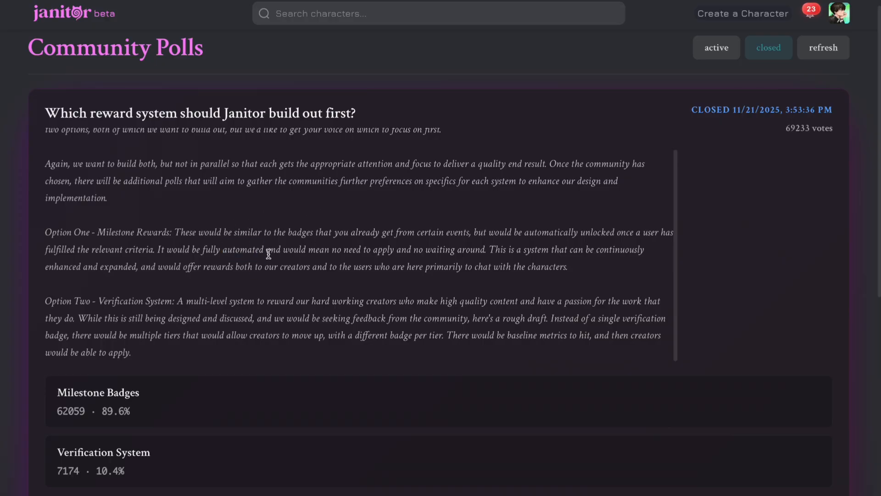
mouse_move(244, 292)
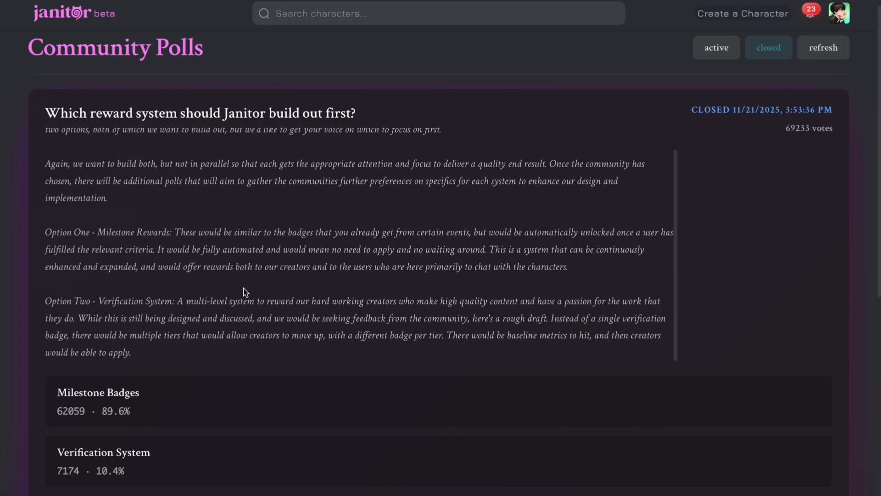
double_click(136, 301)
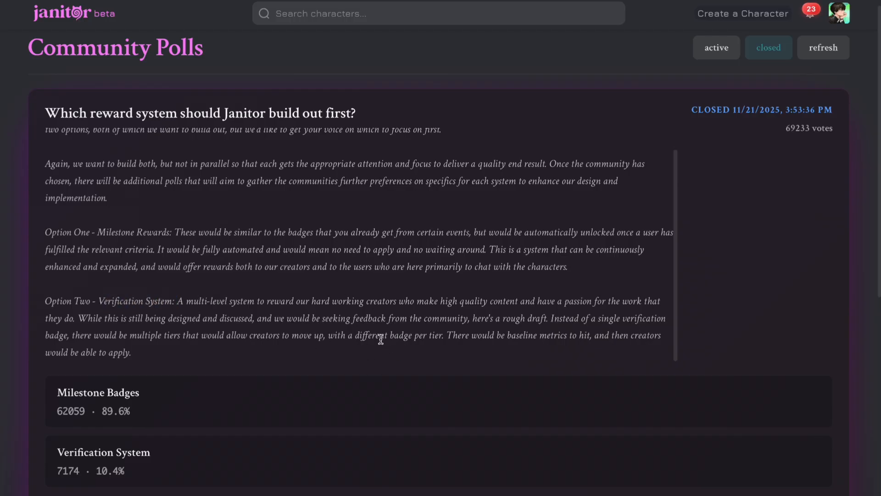
mouse_move(406, 369)
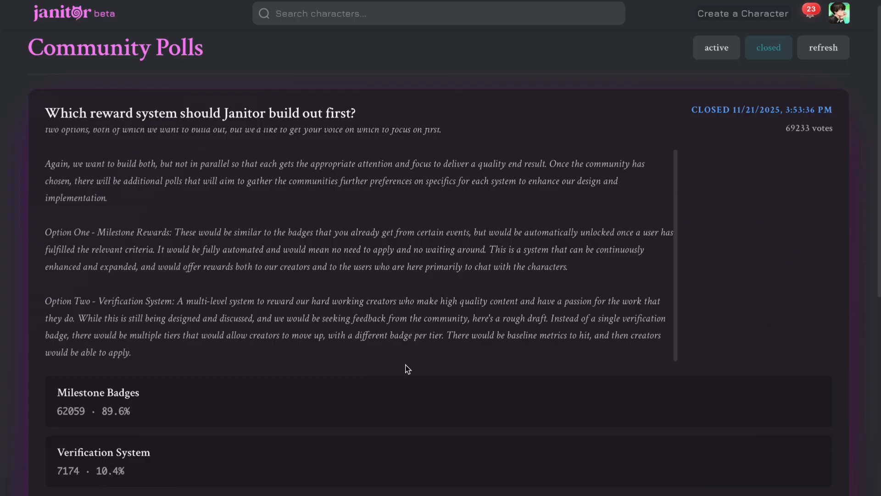
mouse_move(427, 368)
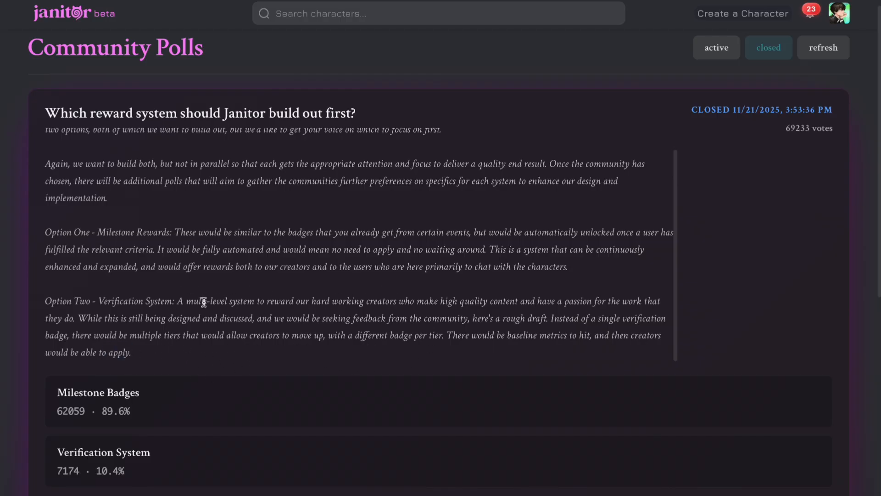
mouse_move(48, 232)
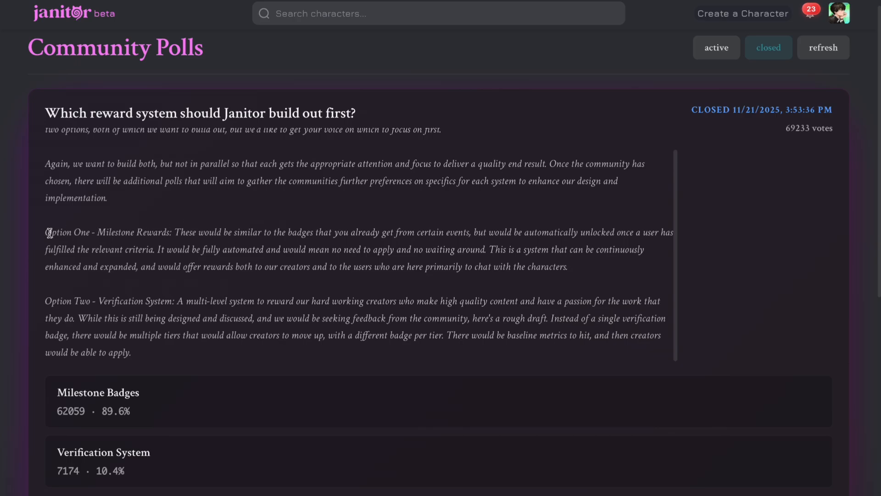
double_click(109, 233)
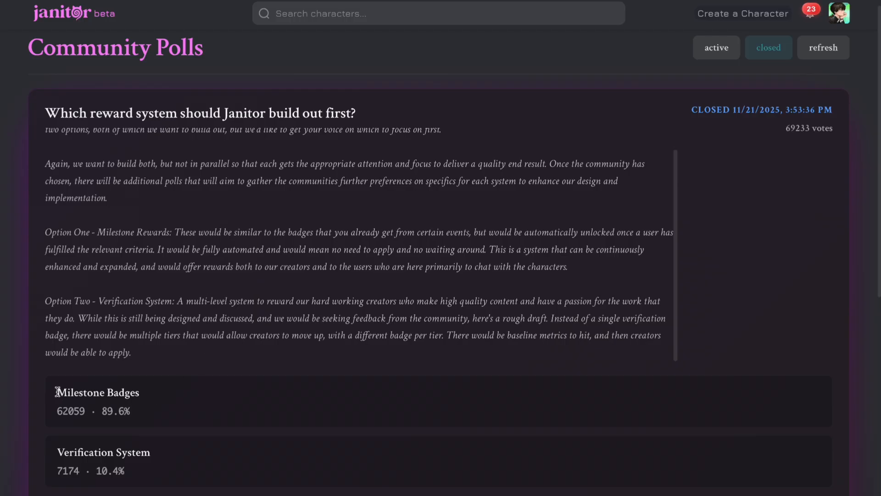
double_click(71, 411)
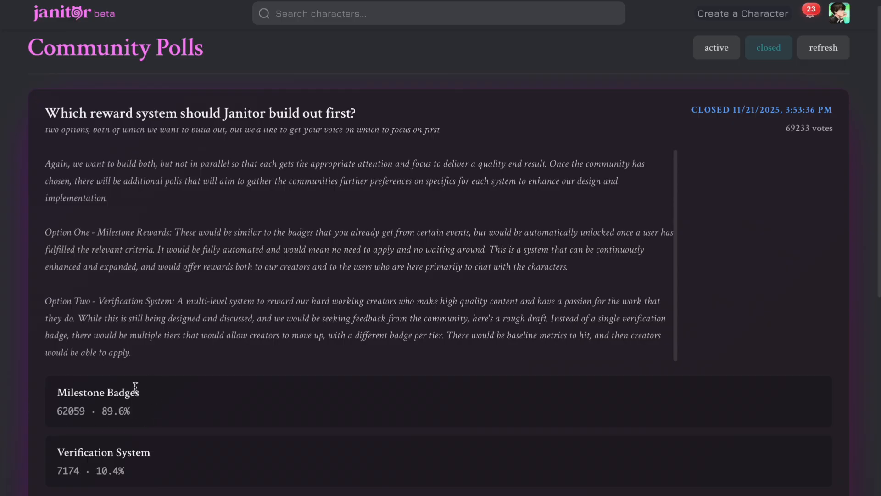
mouse_move(189, 383)
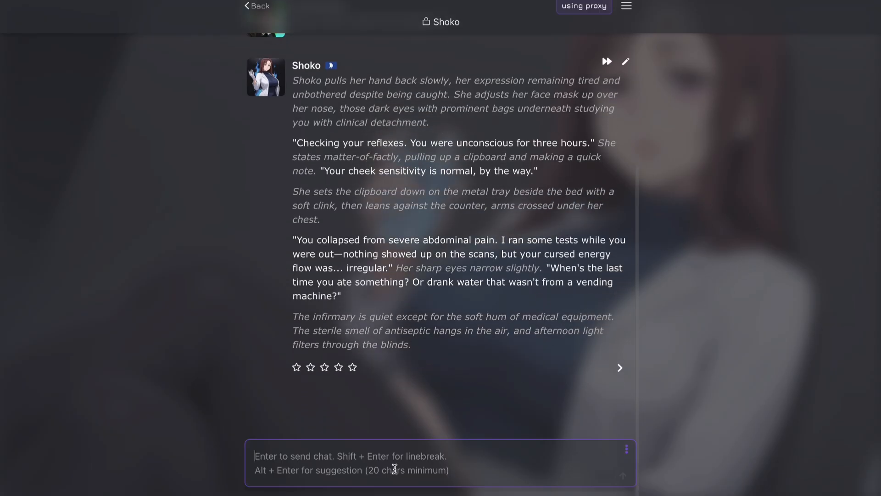
Type the reply 'I FORGOT TO EAT YESTERDA' to Shoko without sending it.
type("I FORGOT TO")
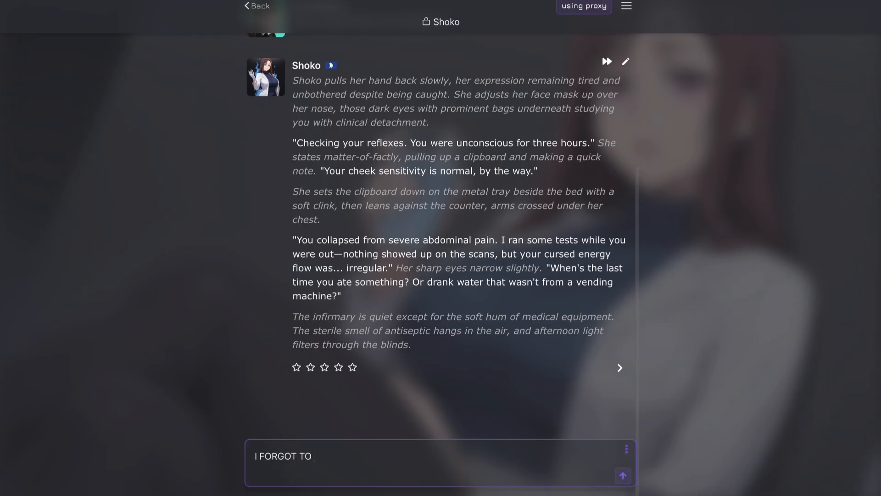
type("EAT YESTERDA")
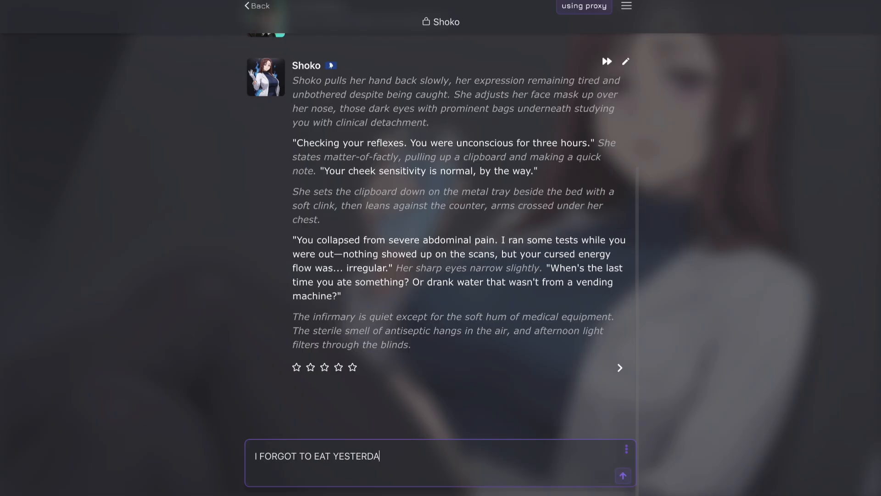